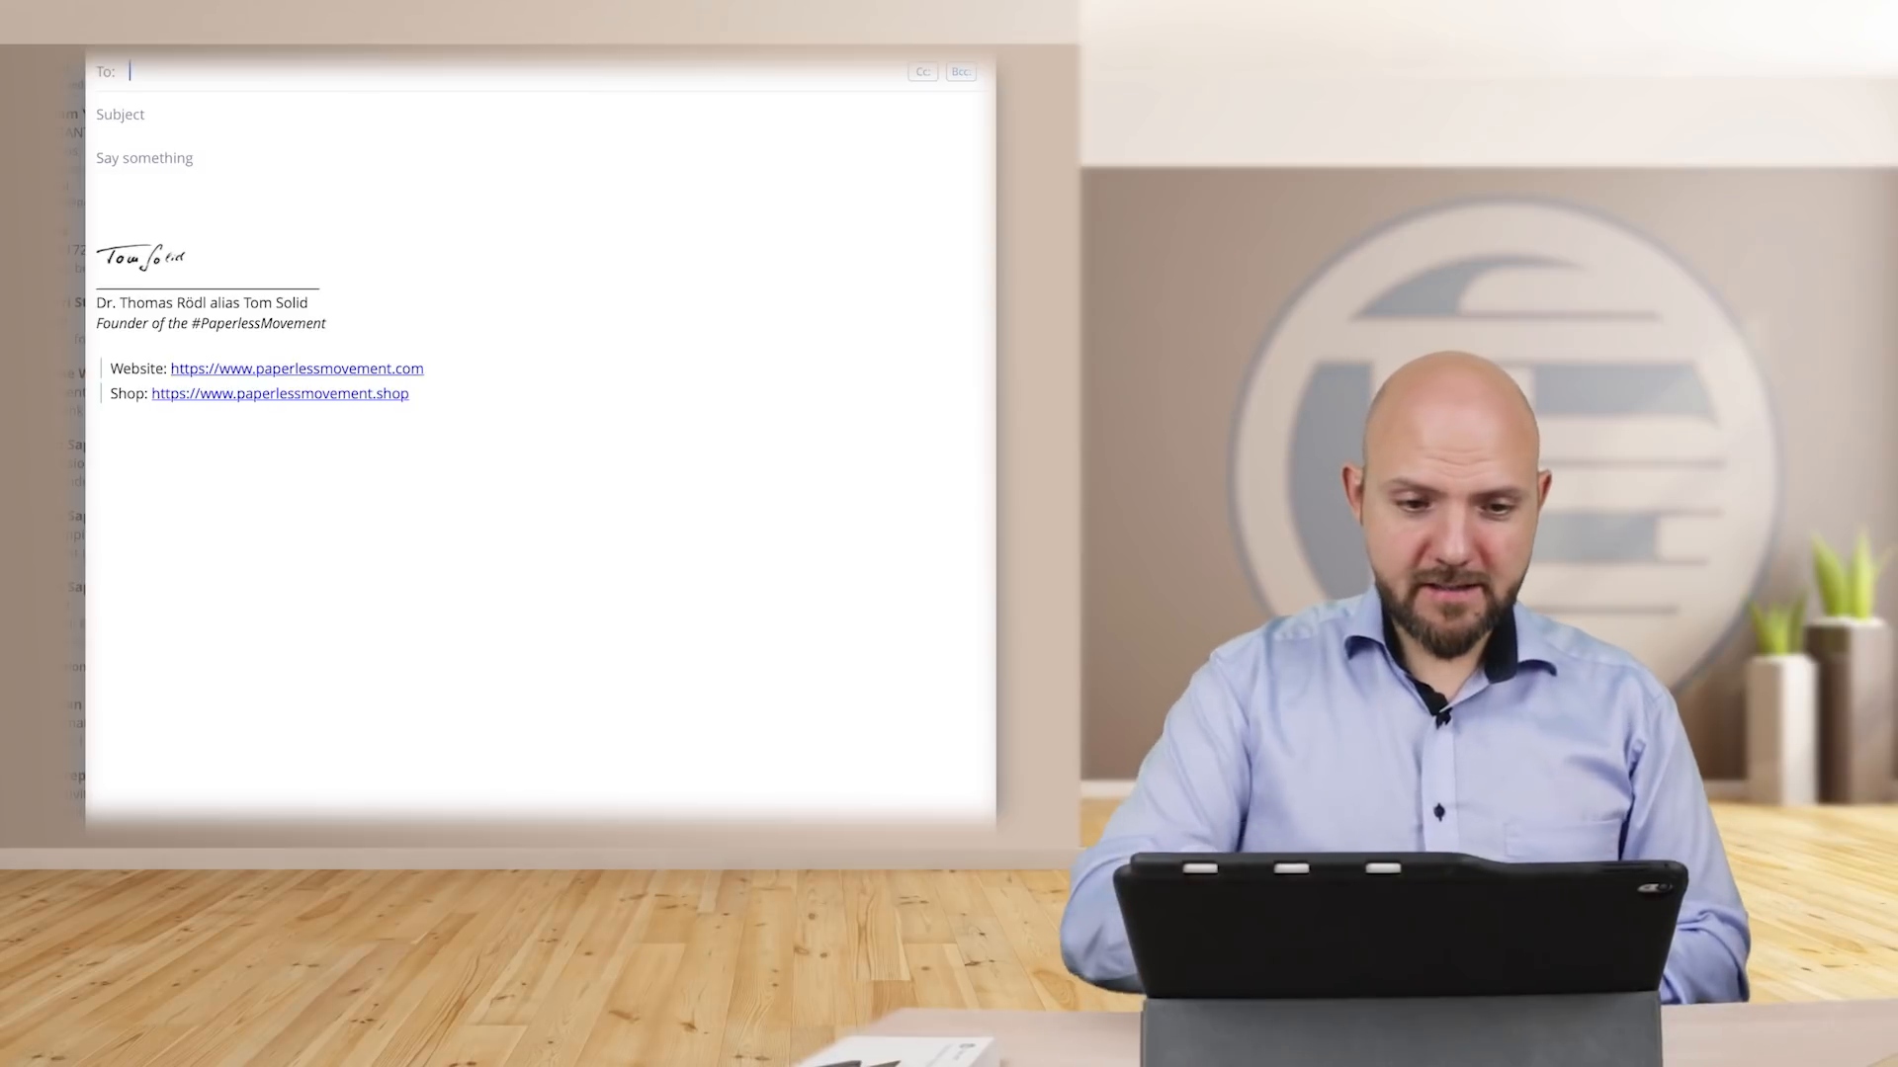
Address the new email to Tom Solid with the subject 'Test Email'.
type("Tom")
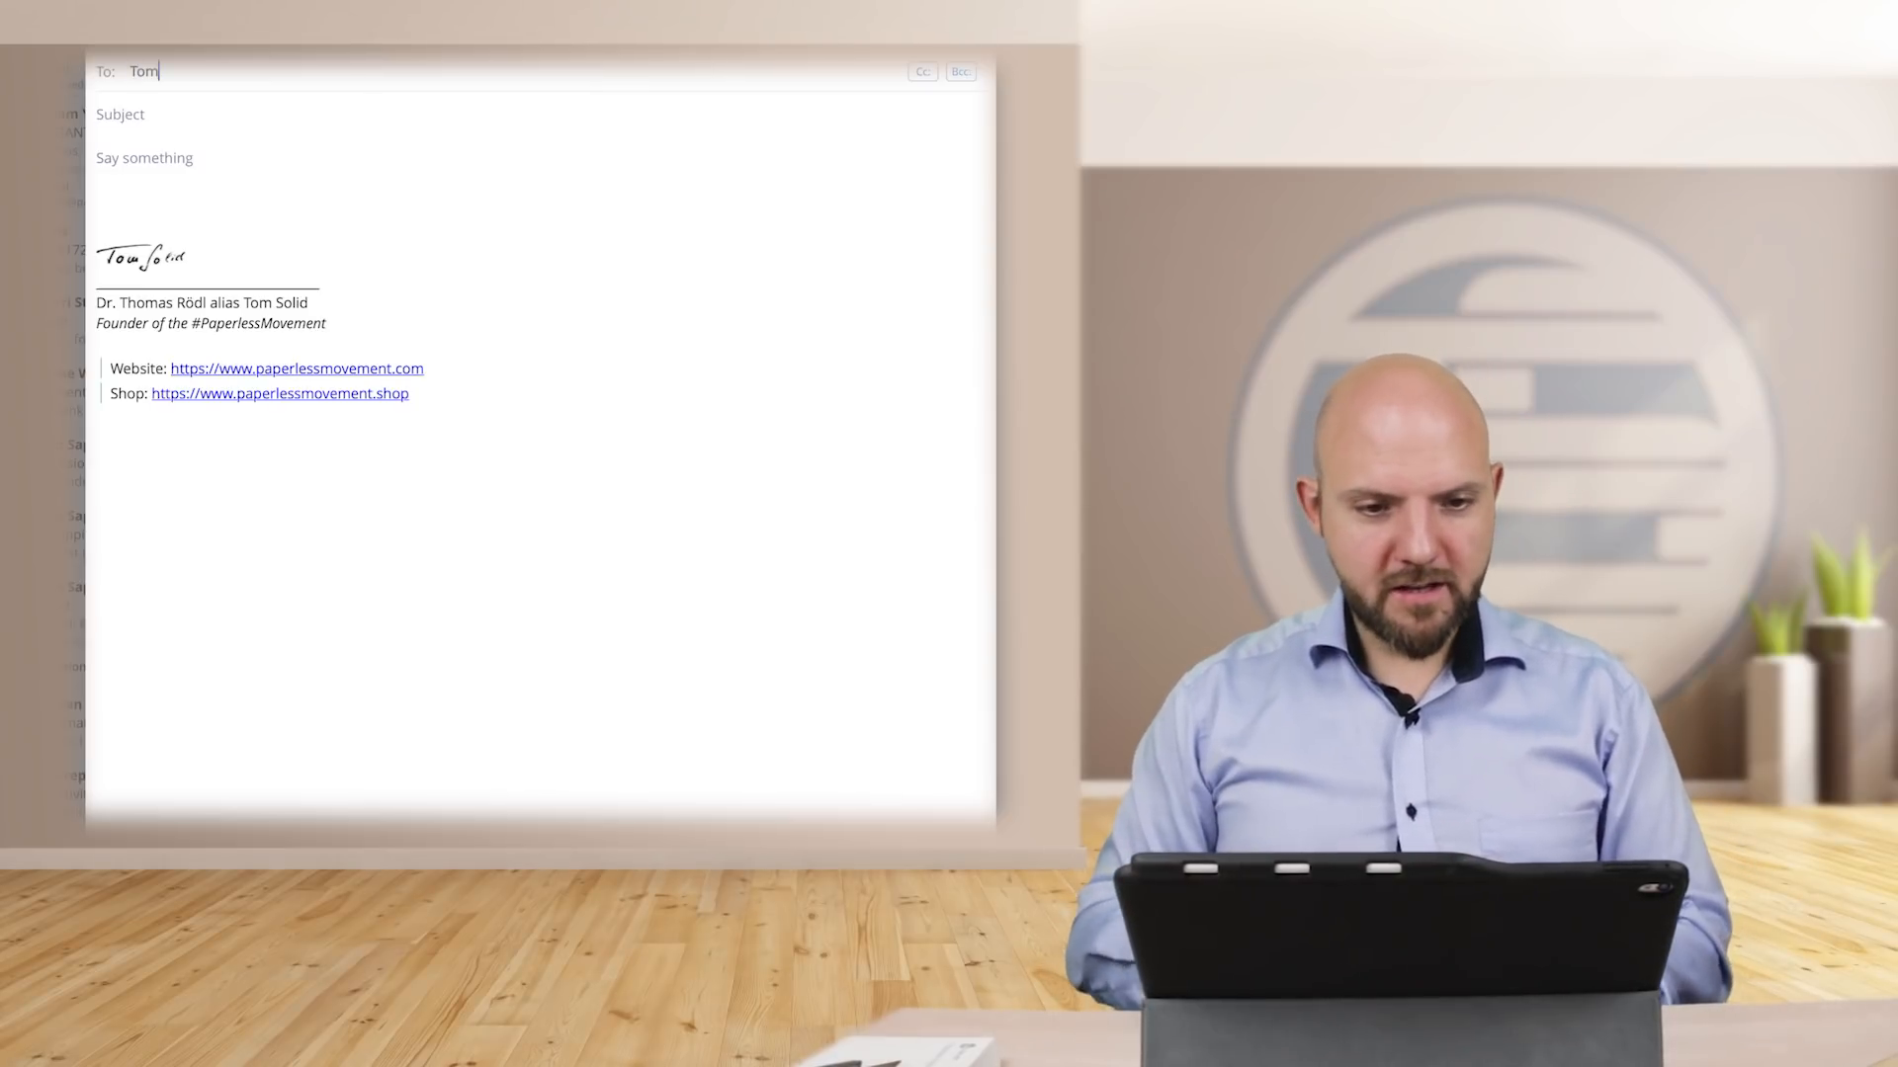
type("Tom Solid,")
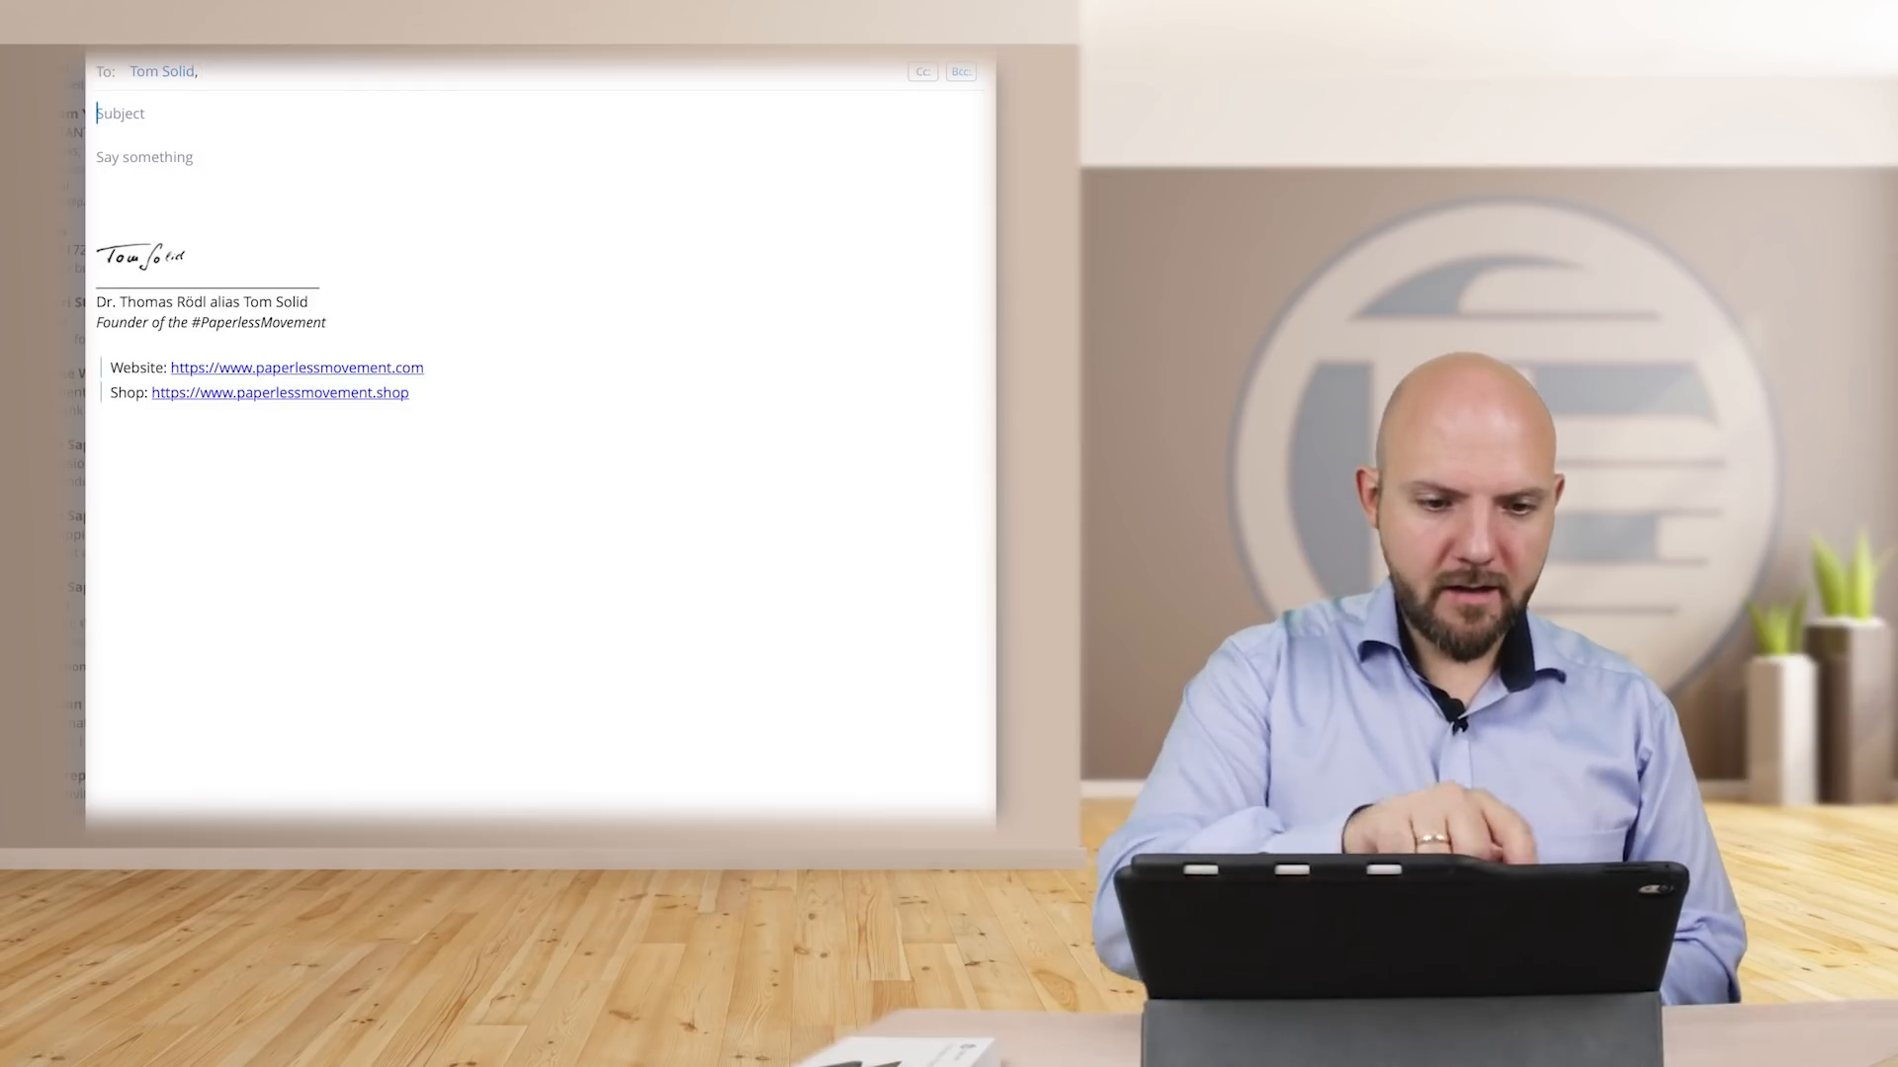
type("Test")
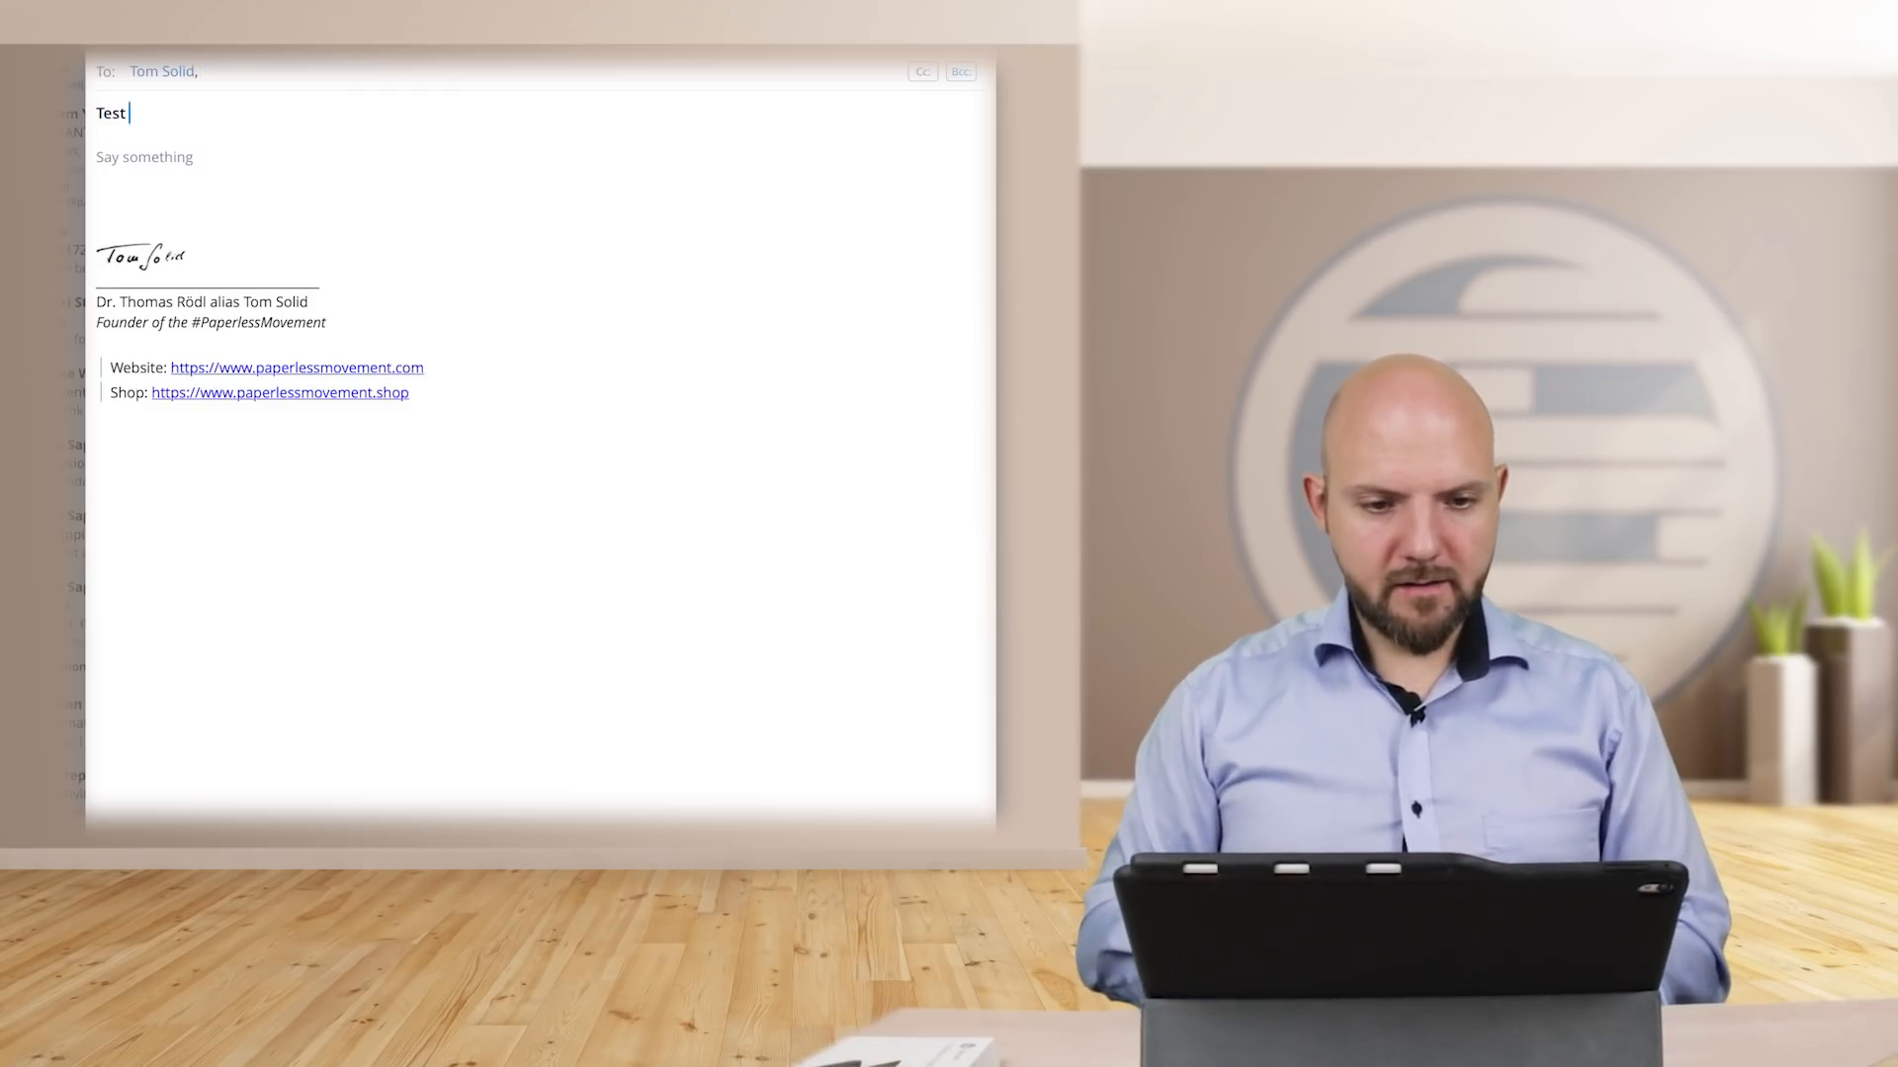
type("Email")
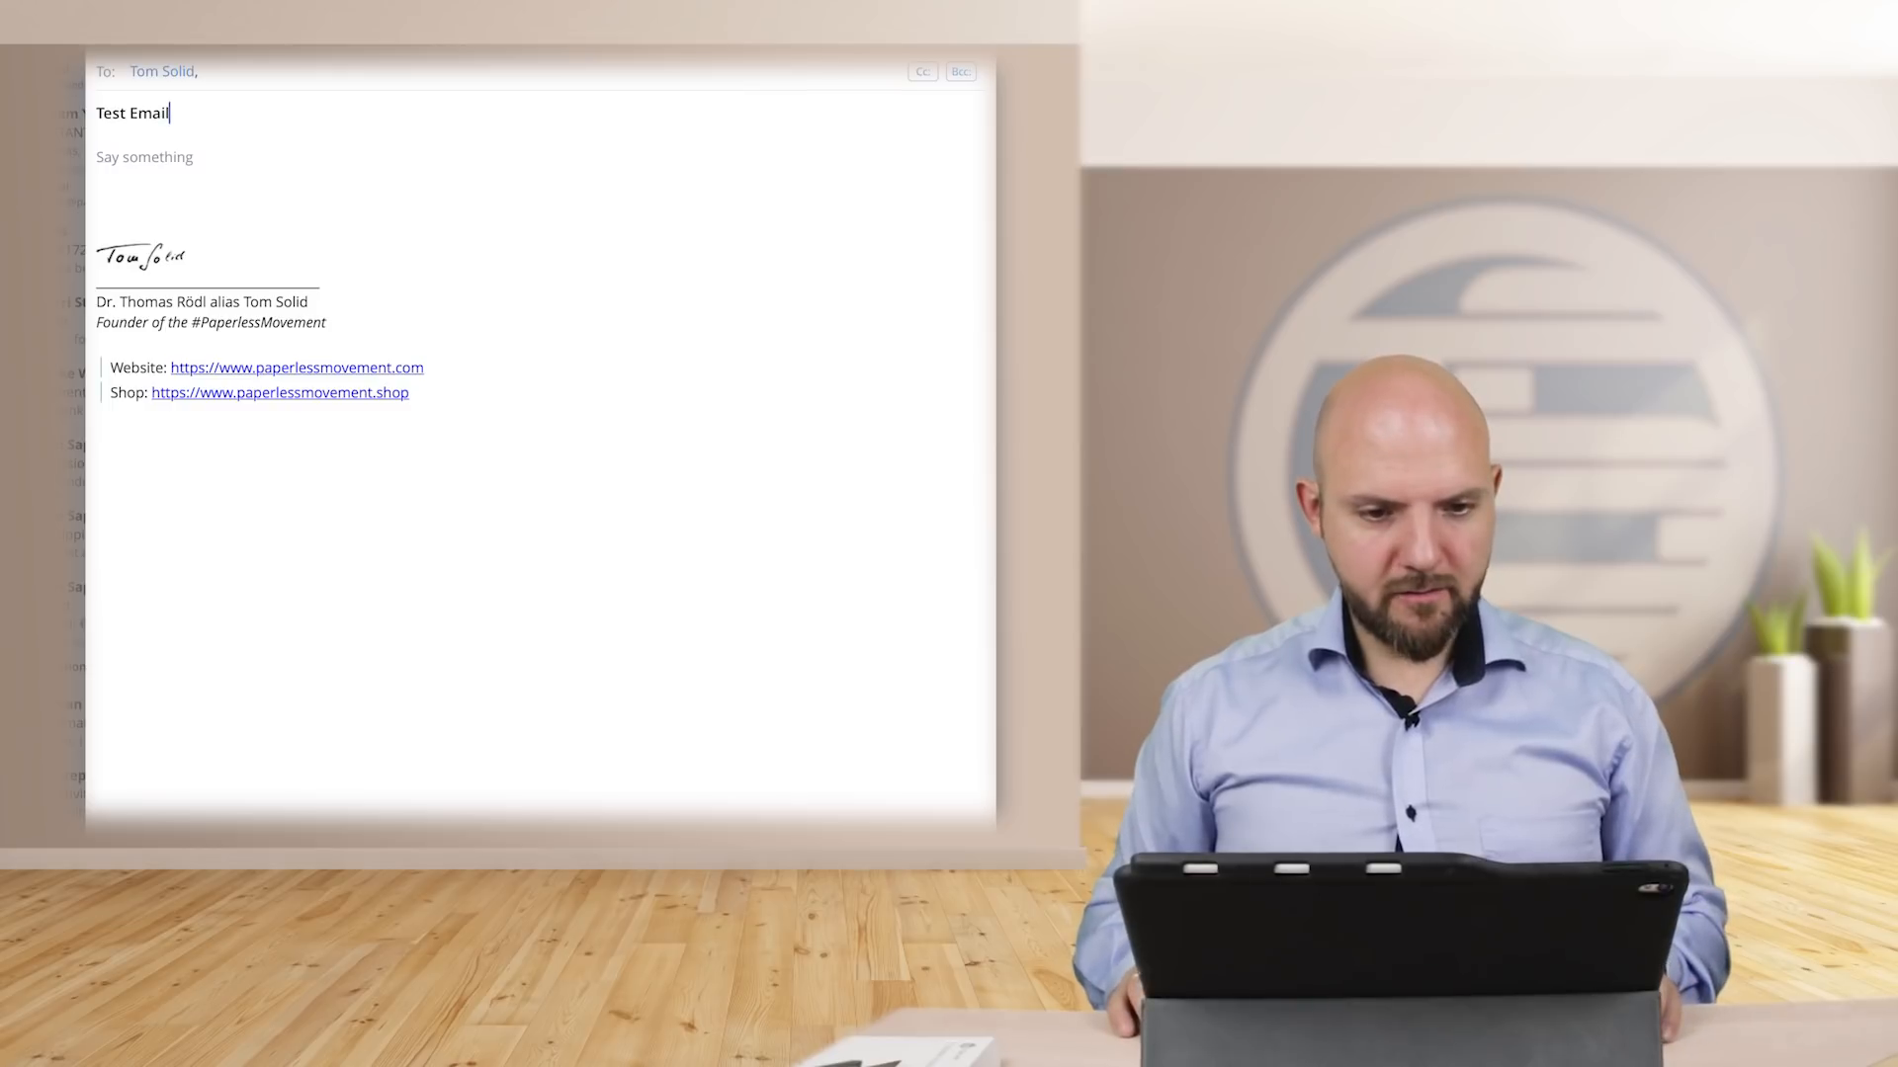
Begin the email body with the greeting 'Hello Mr. T.'.
left_click(145, 156)
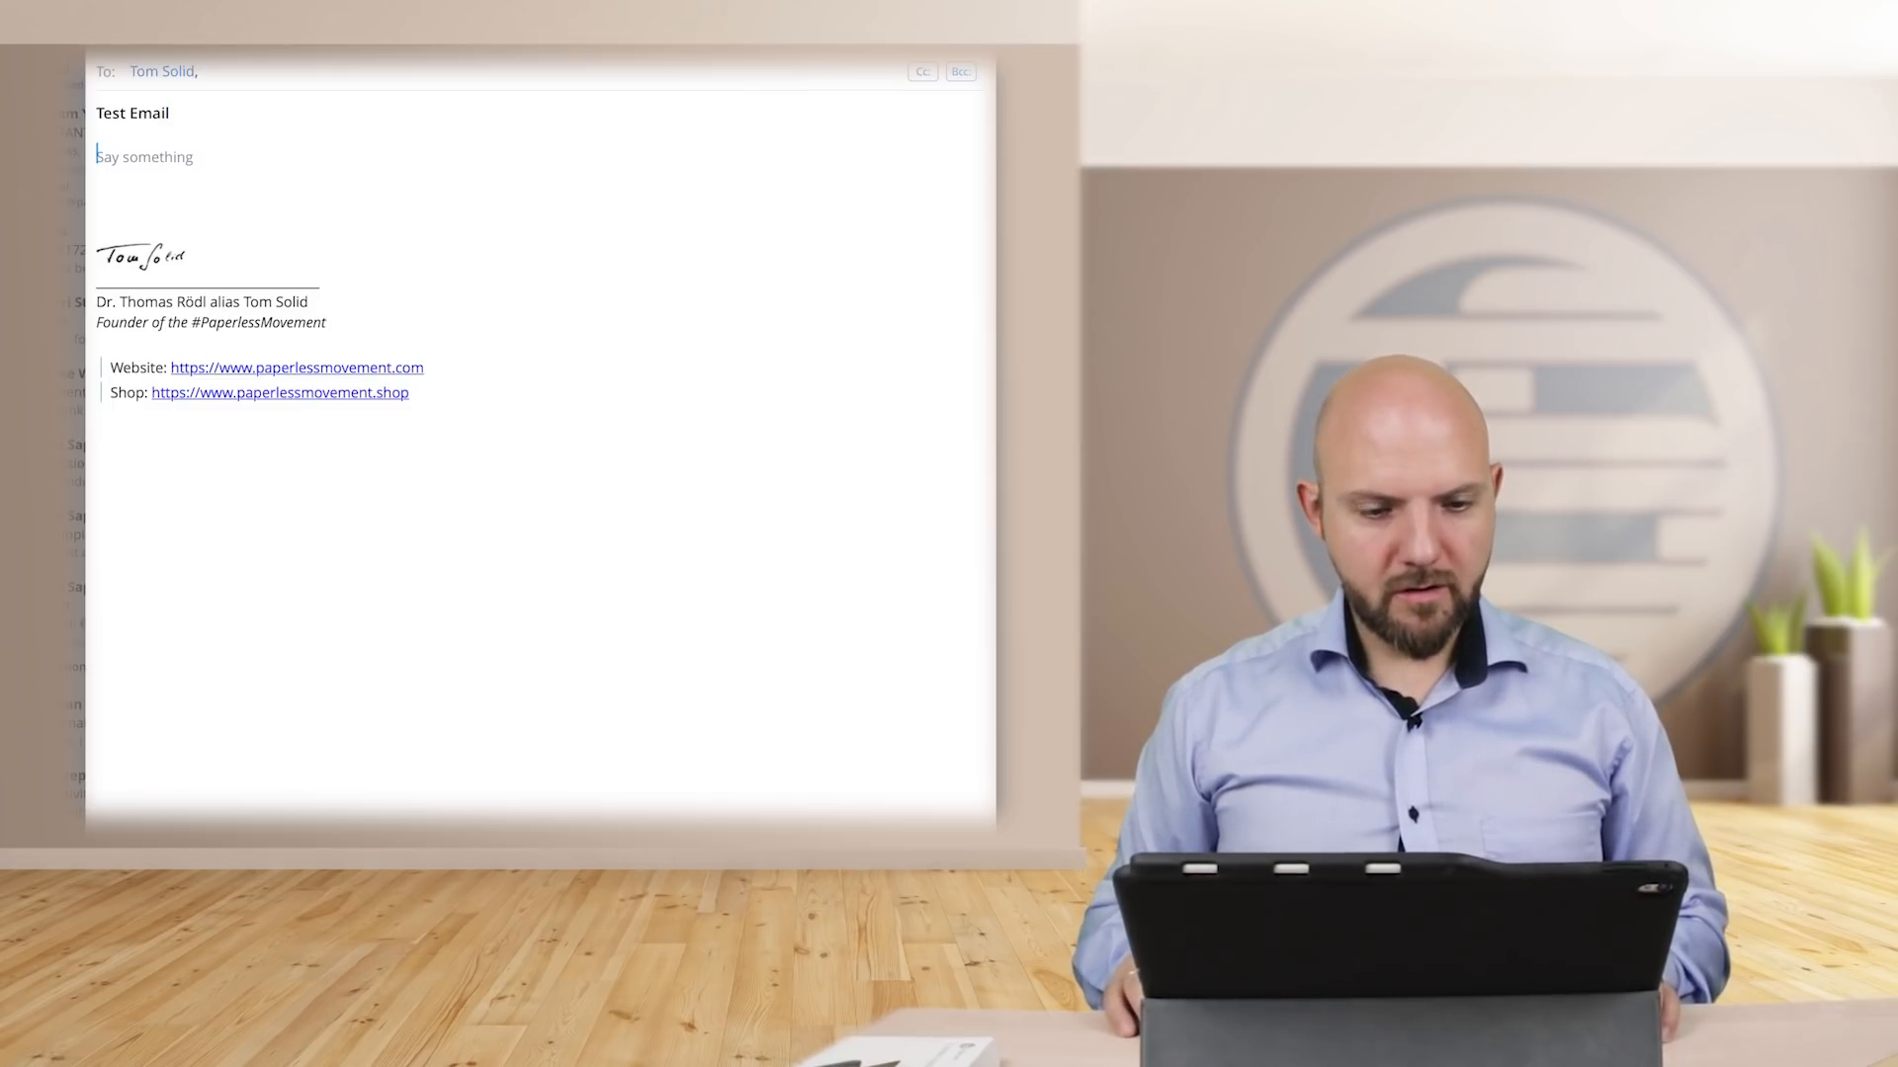
type("He")
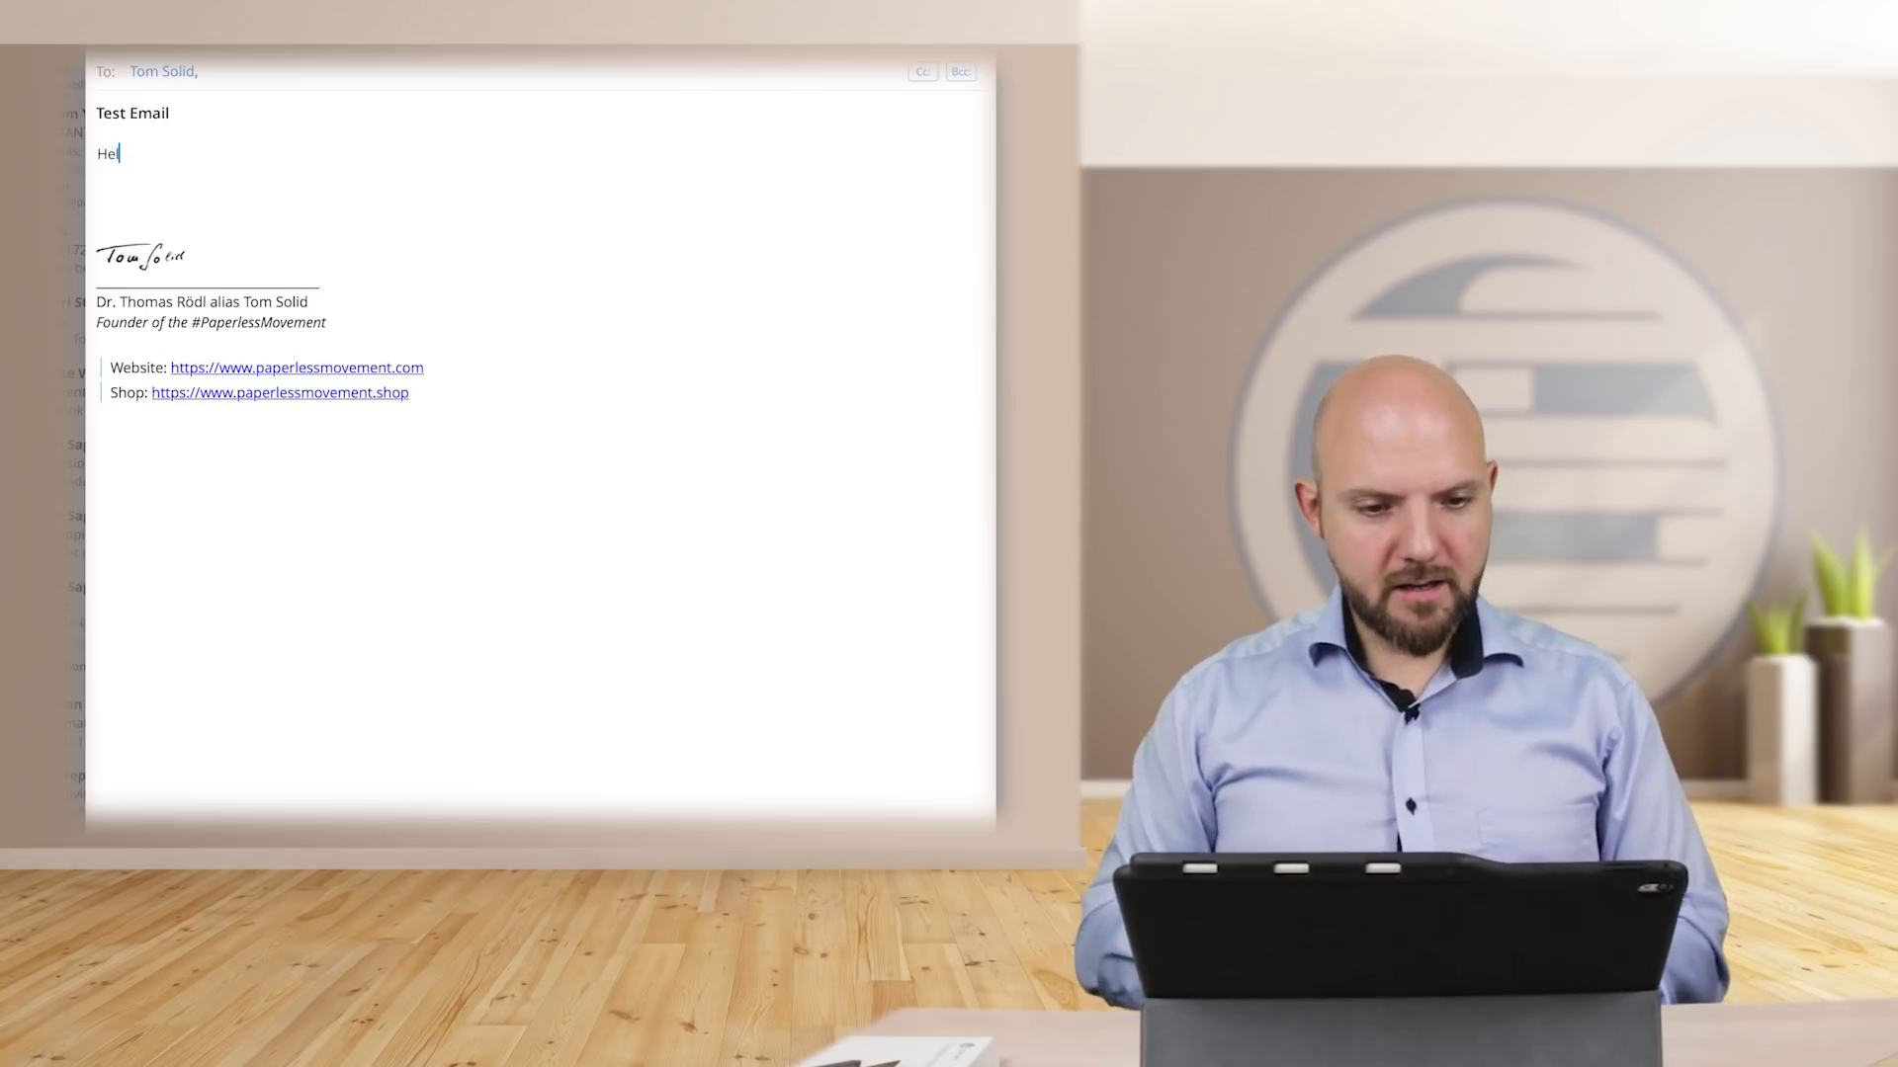
type("llo")
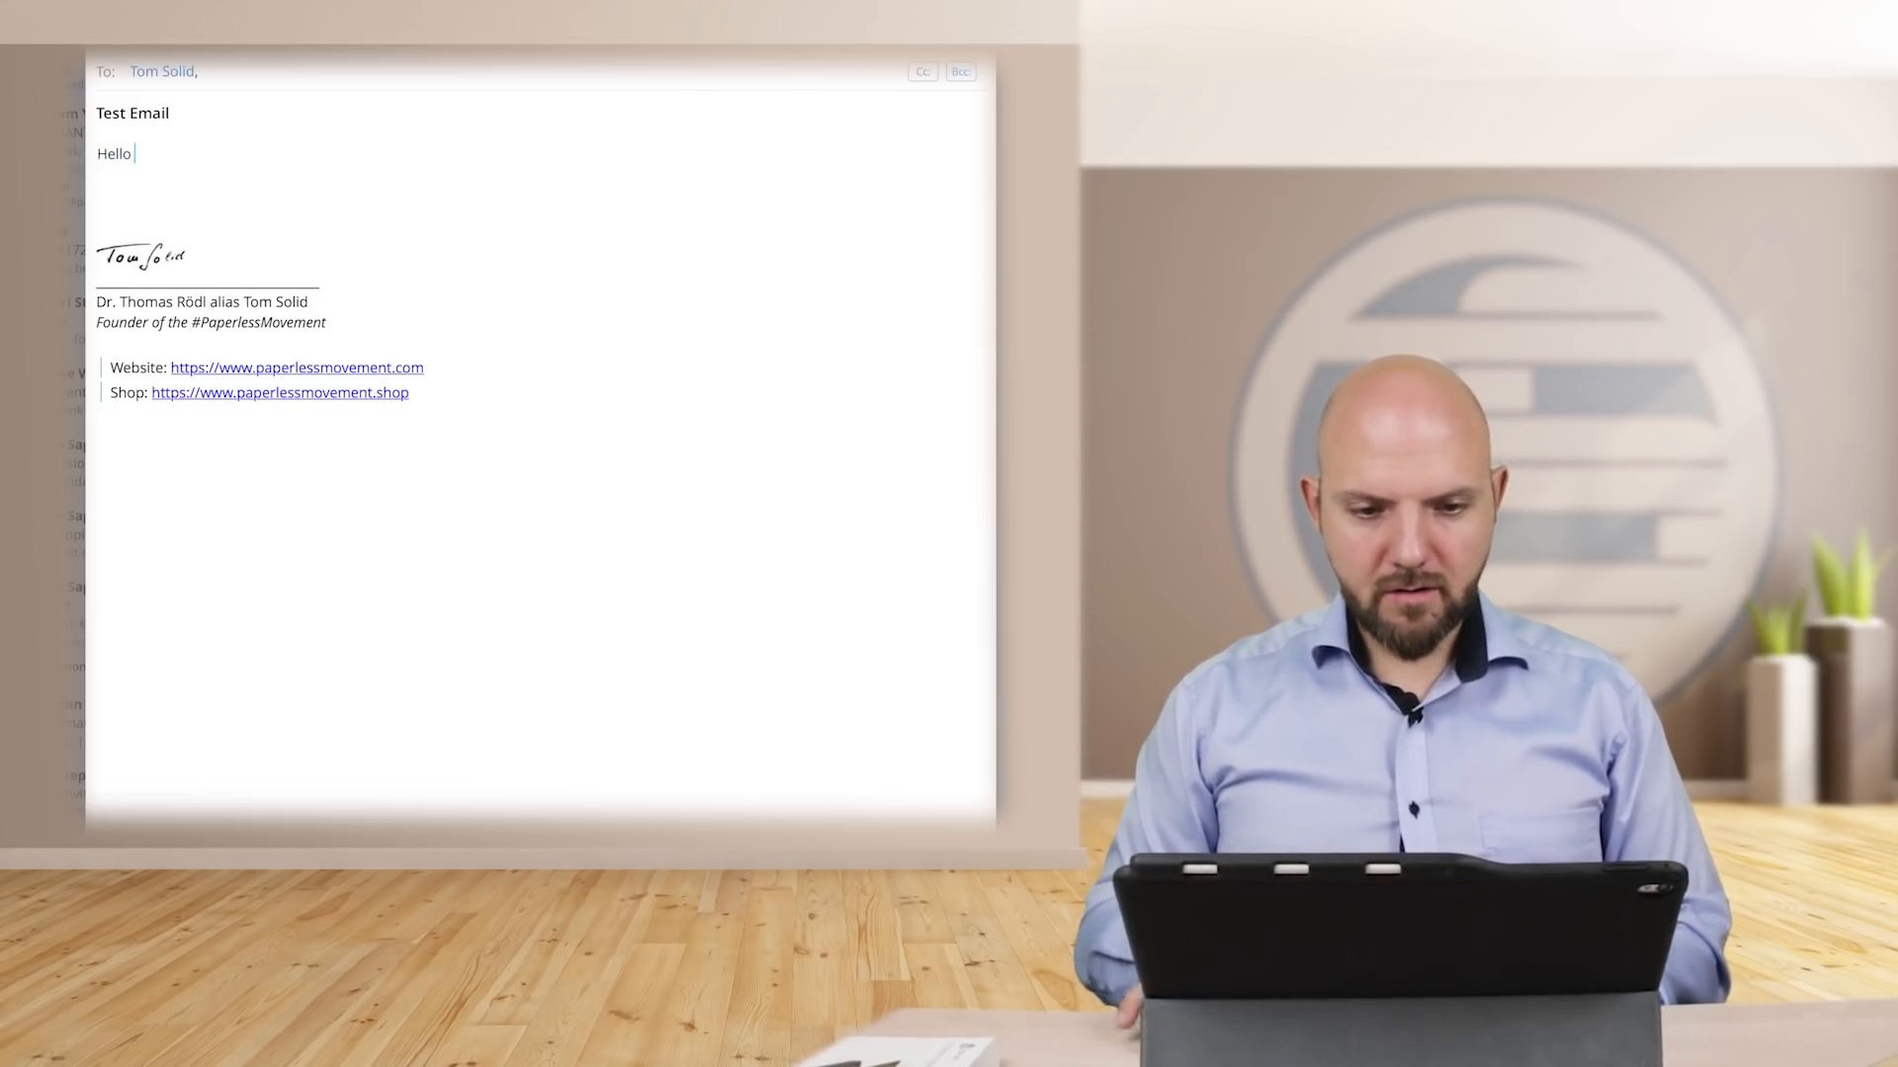
type("Mr. T")
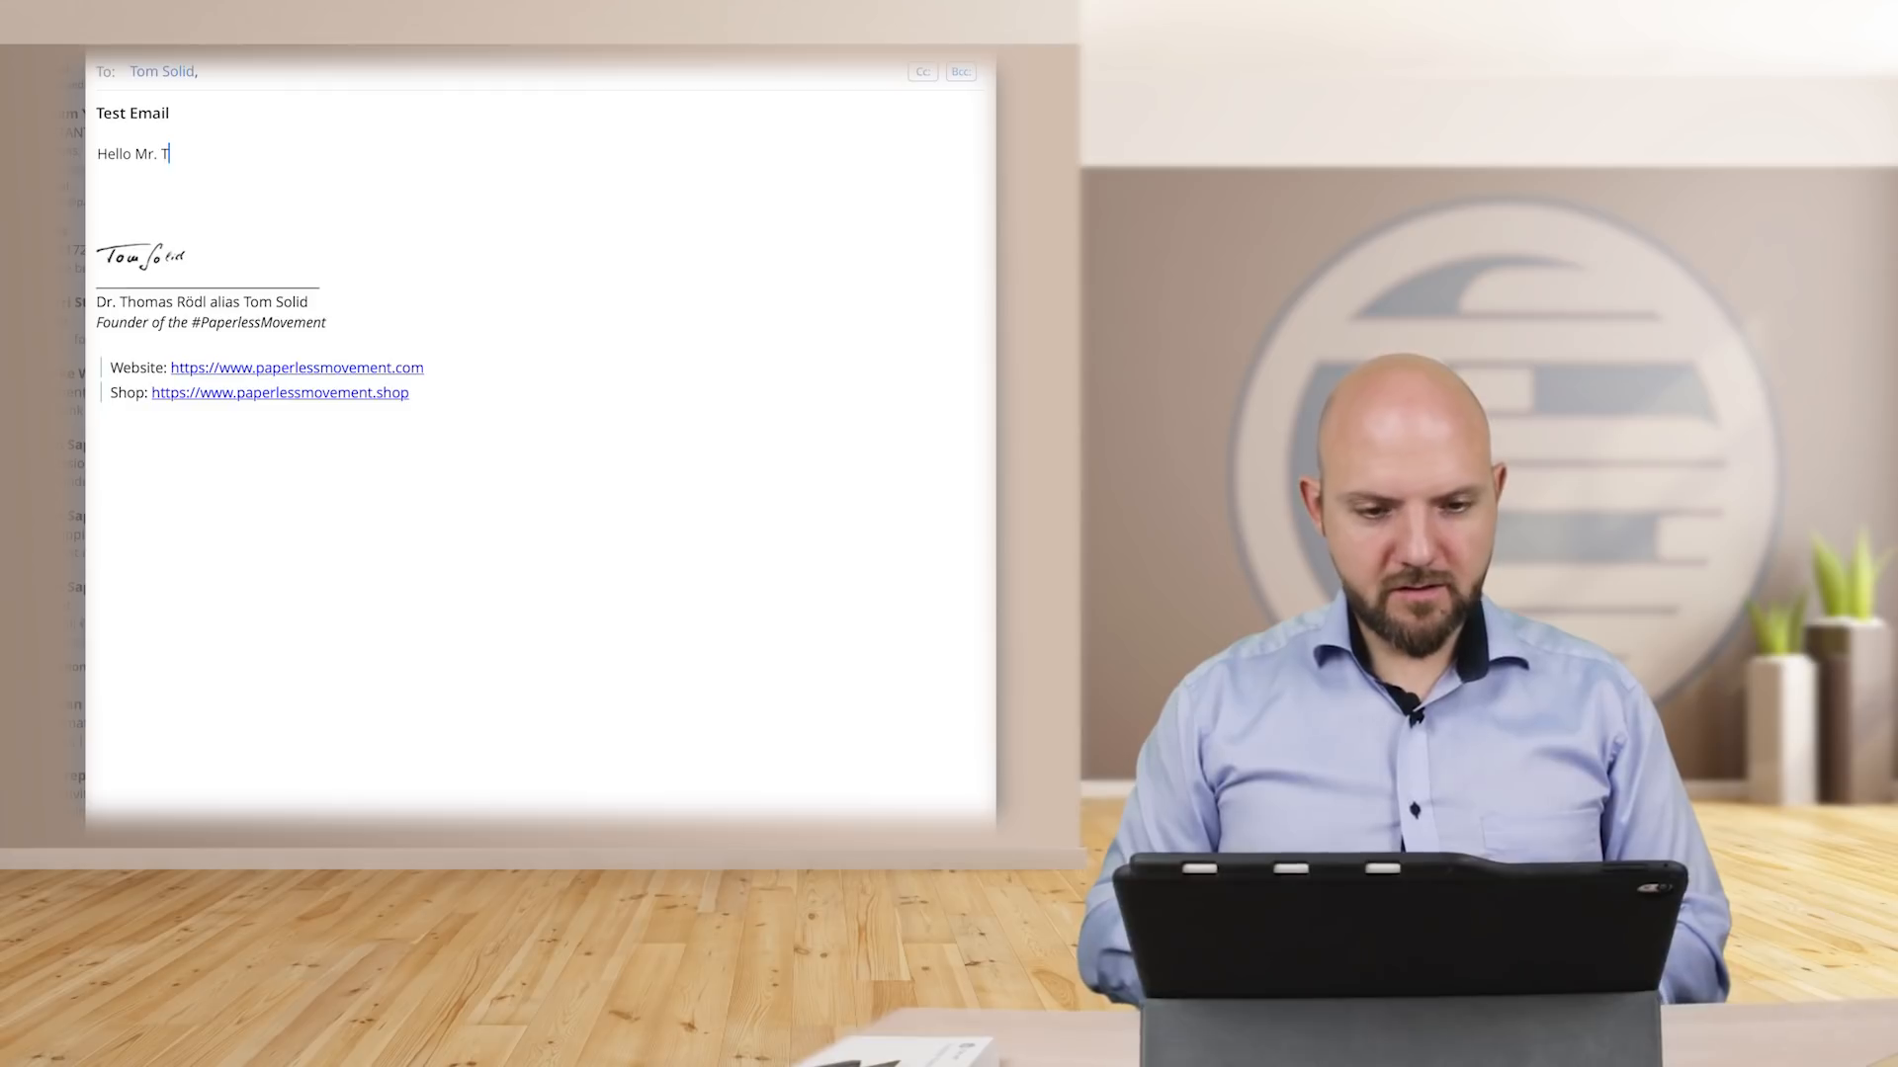
type(".")
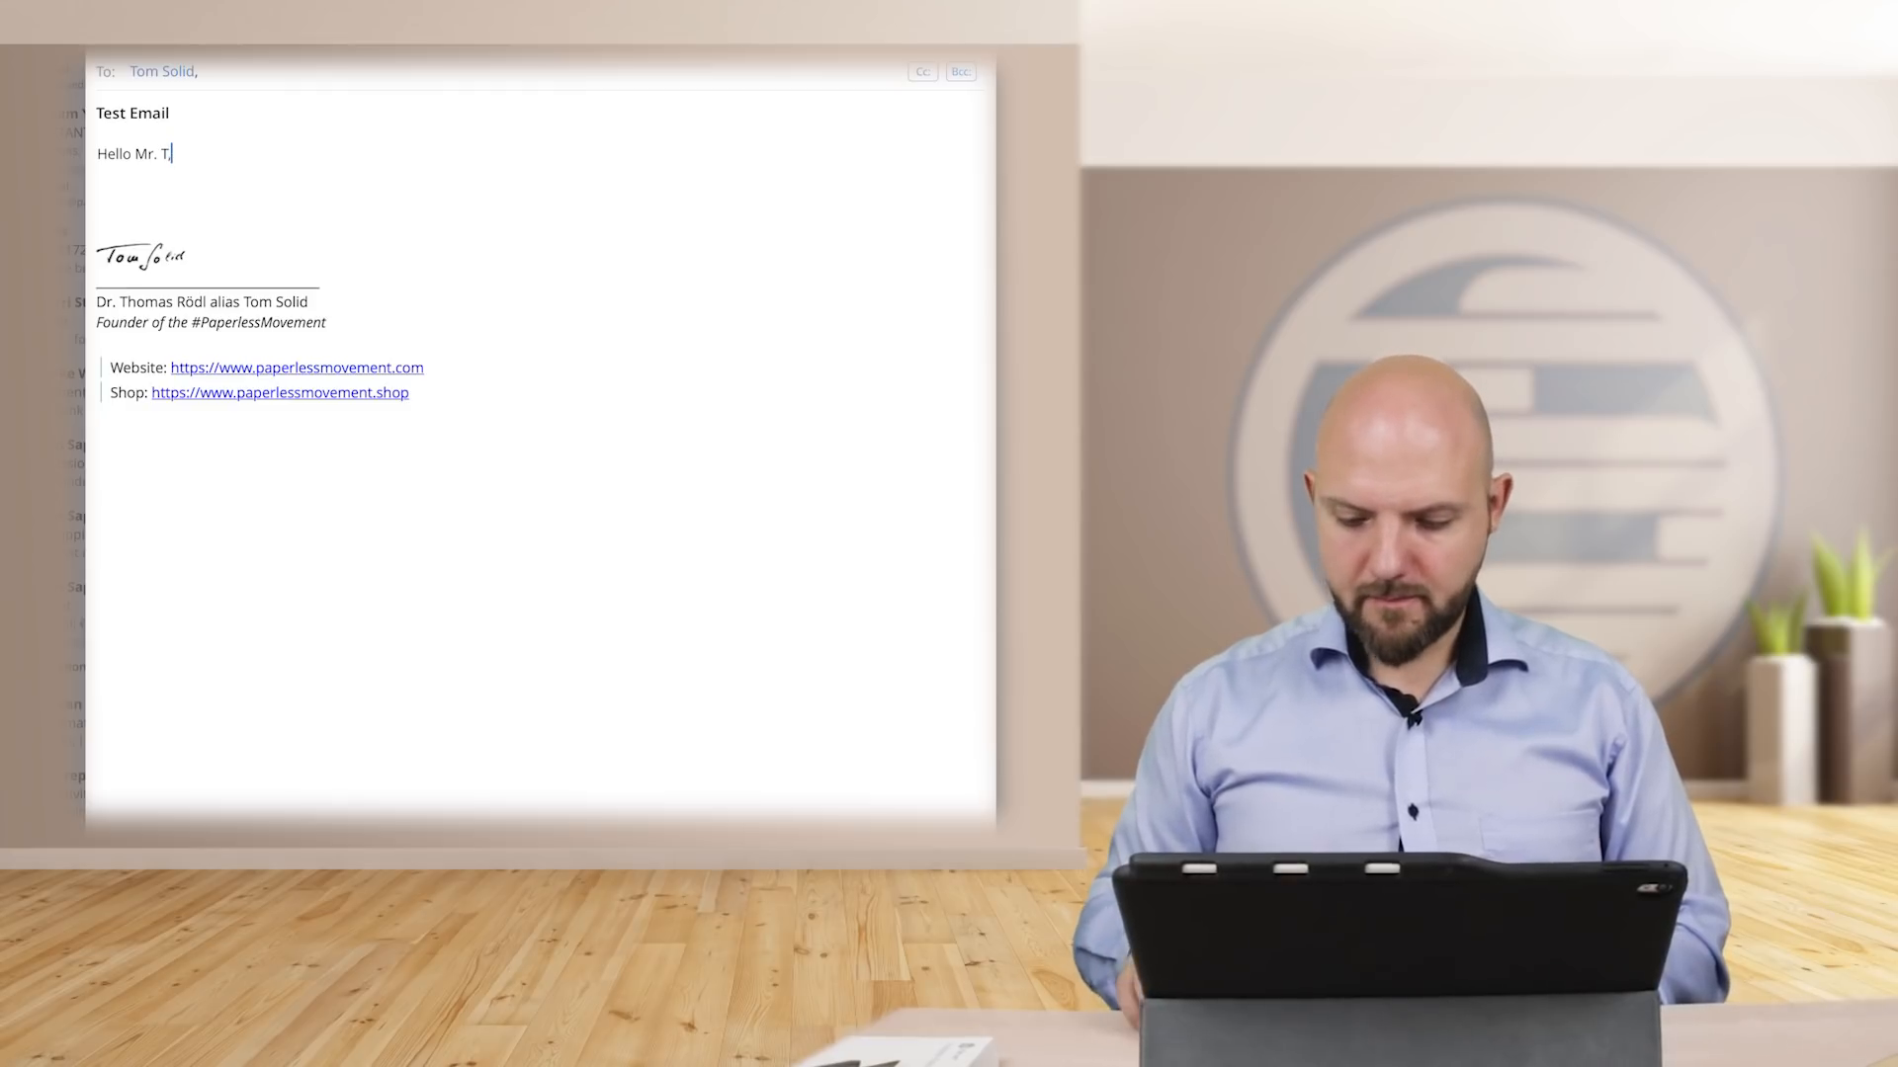
Add a second body line 'my name is Thomas' and select the word 'my'.
type("my name is Thomas")
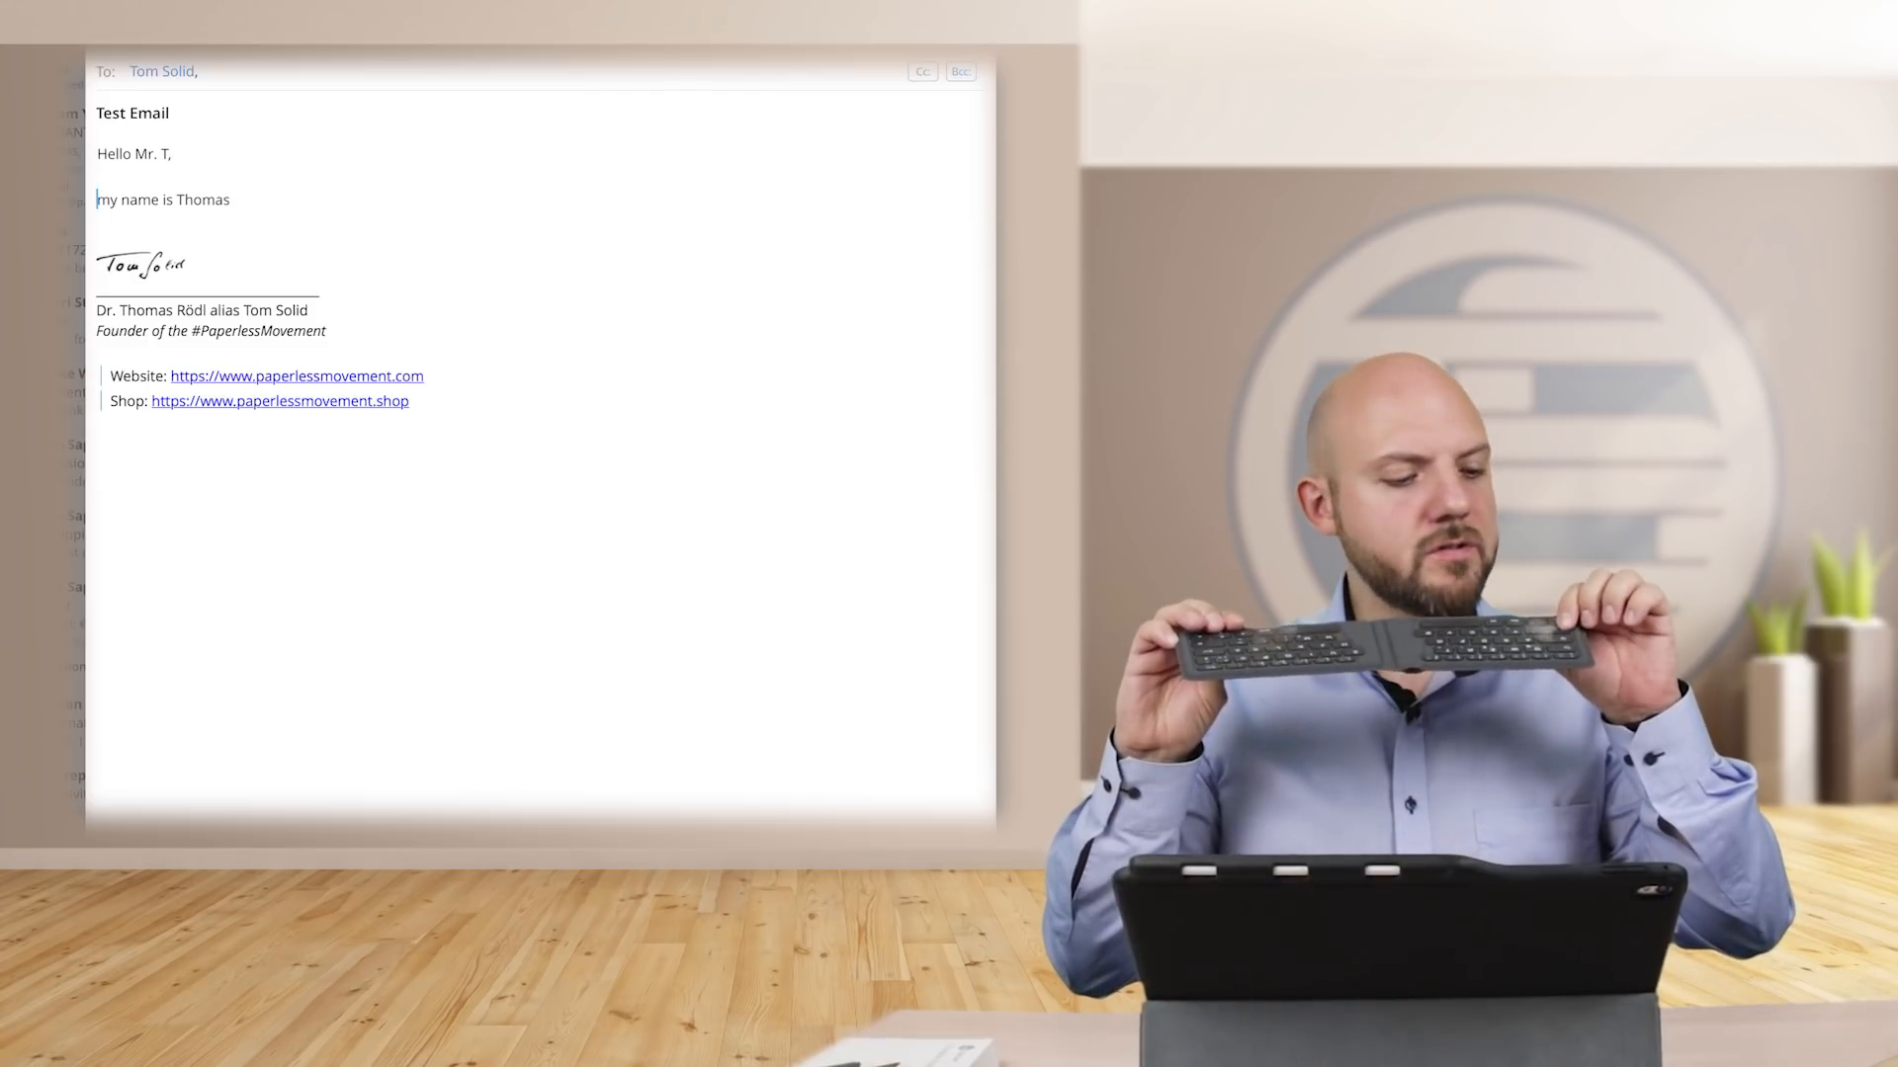
double_click(115, 197)
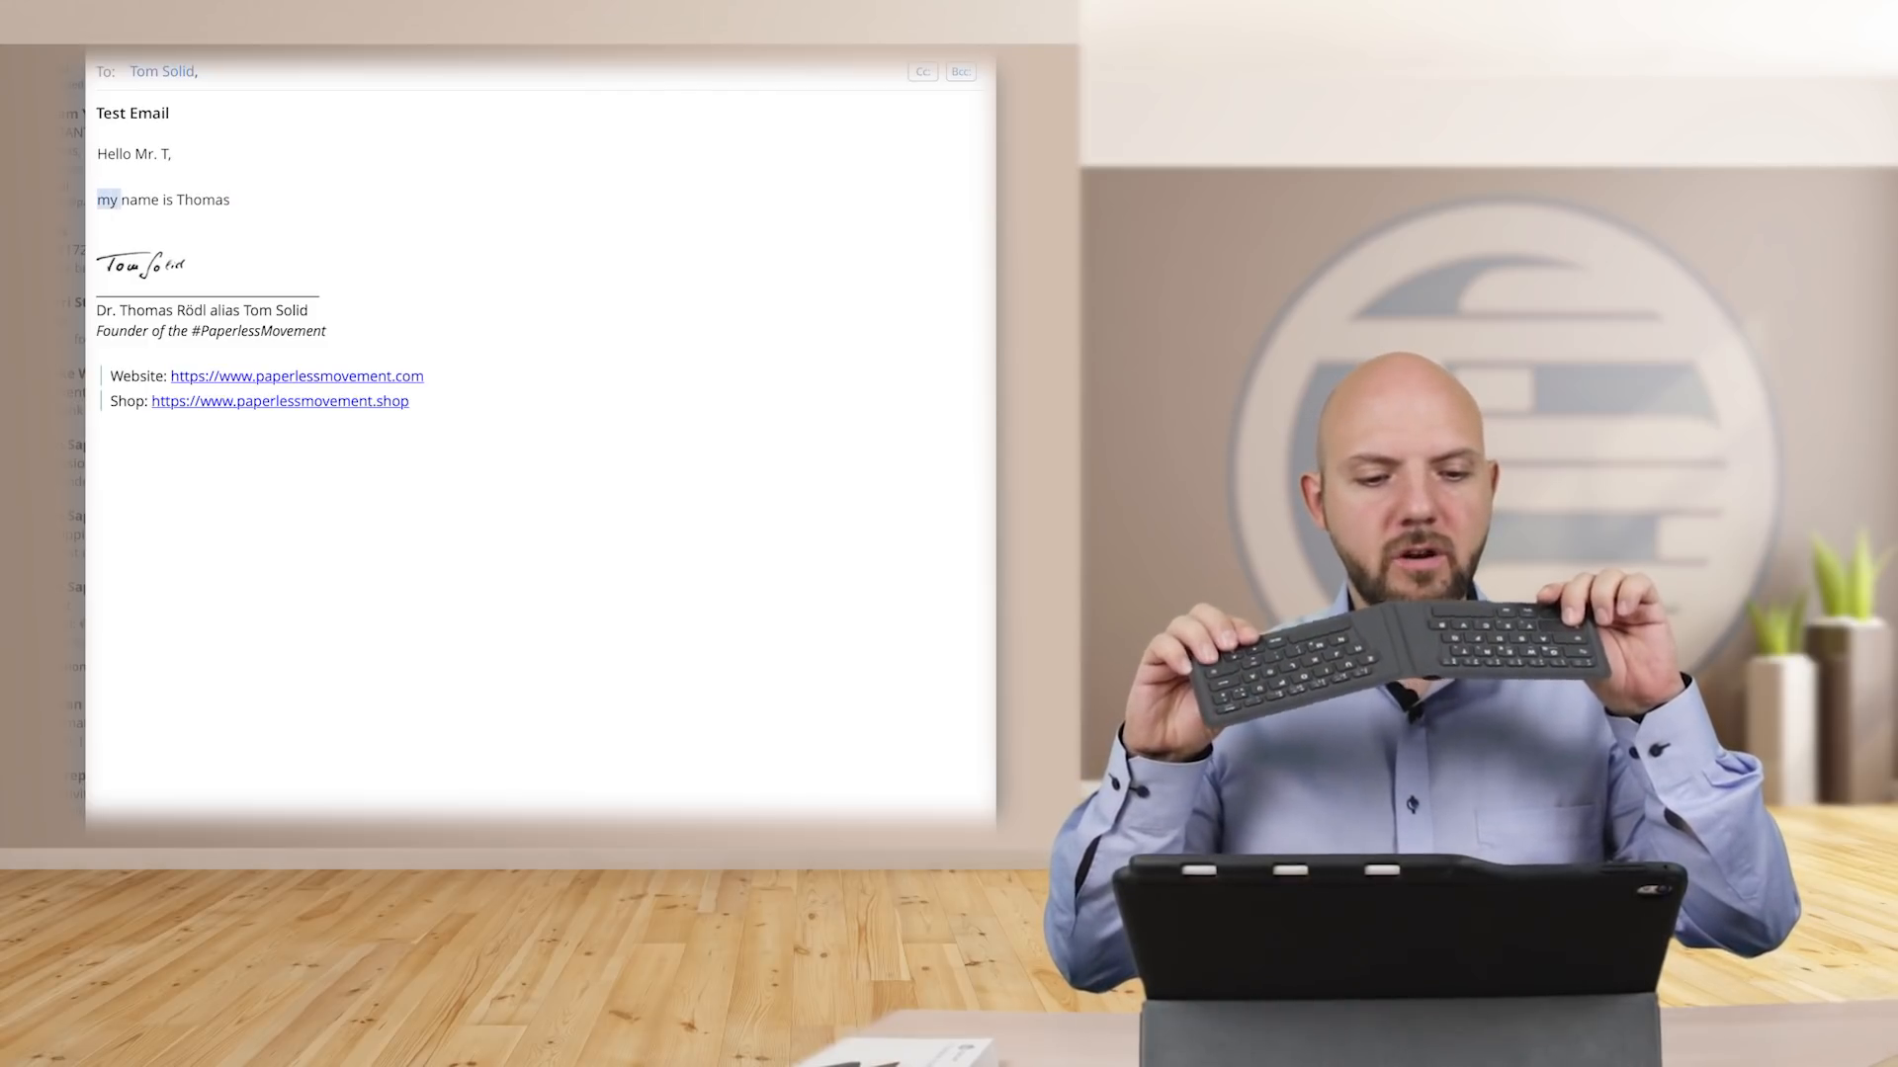